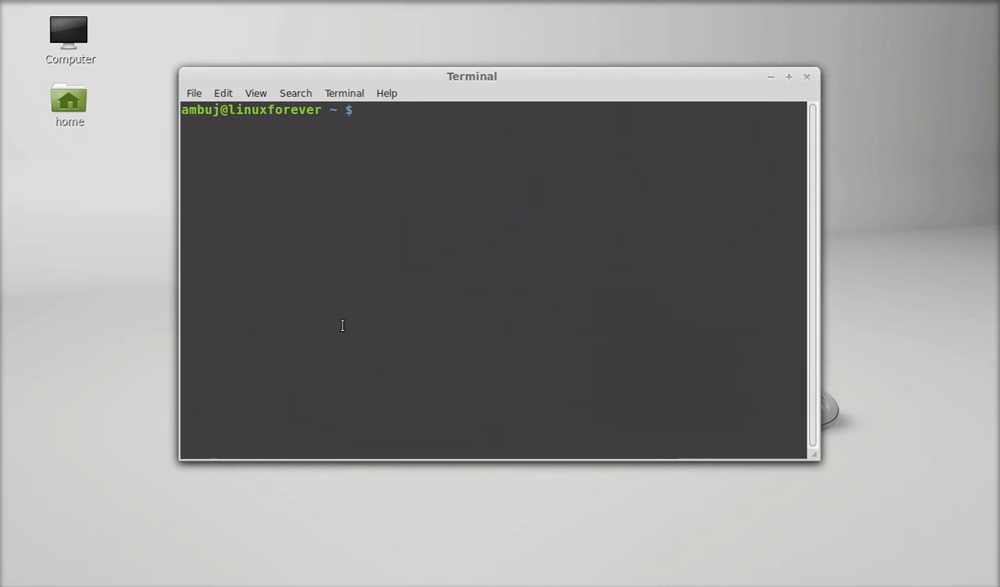
- Enter 'sudo add-apt-repository' at the Terminal prompt without running it
type("sud")
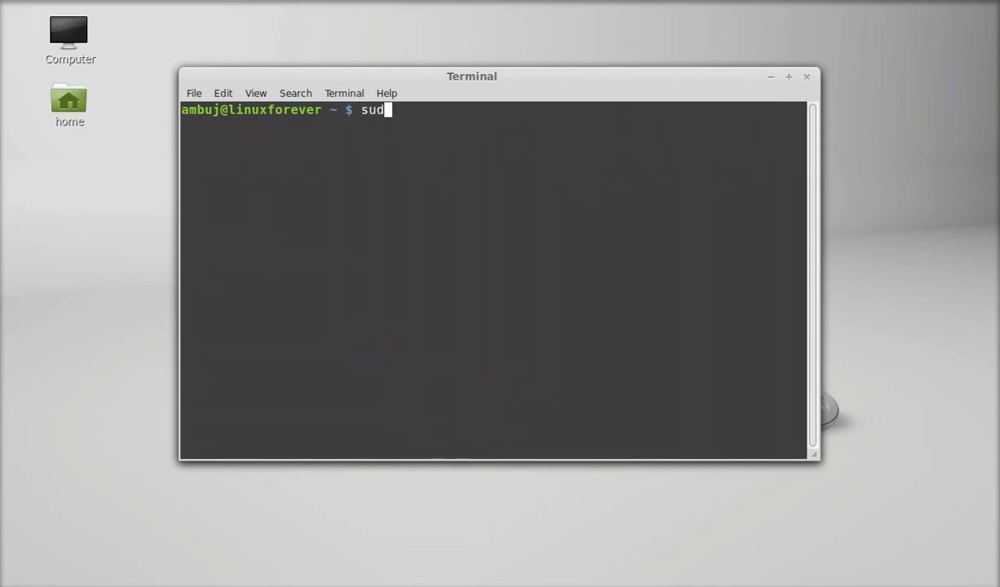
type("o a")
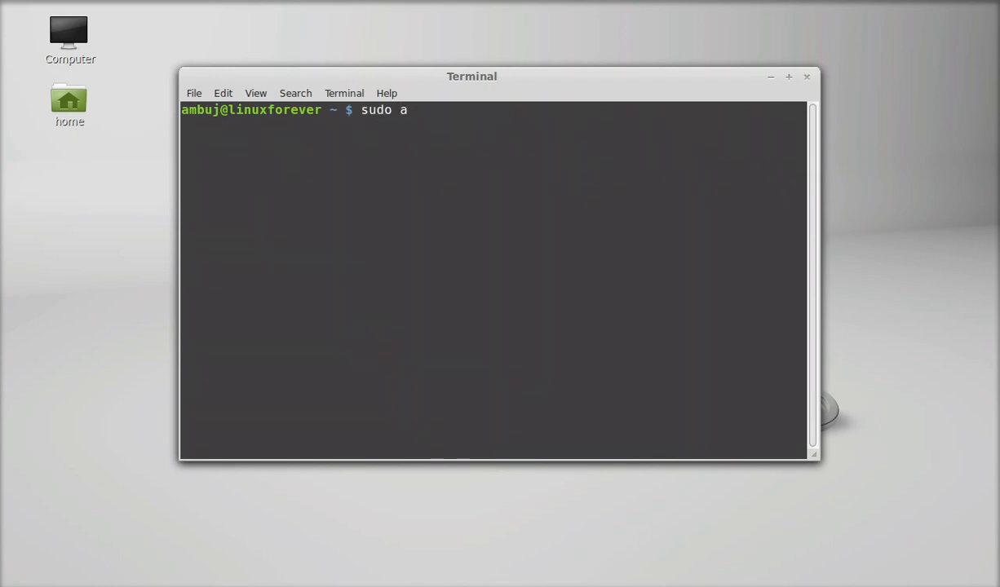
type("dd")
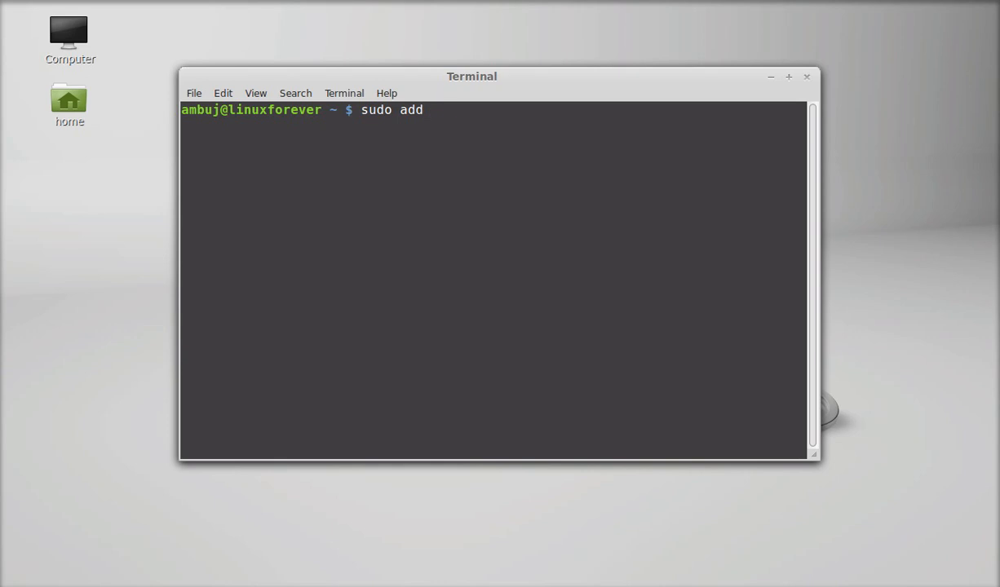
type("-apt-")
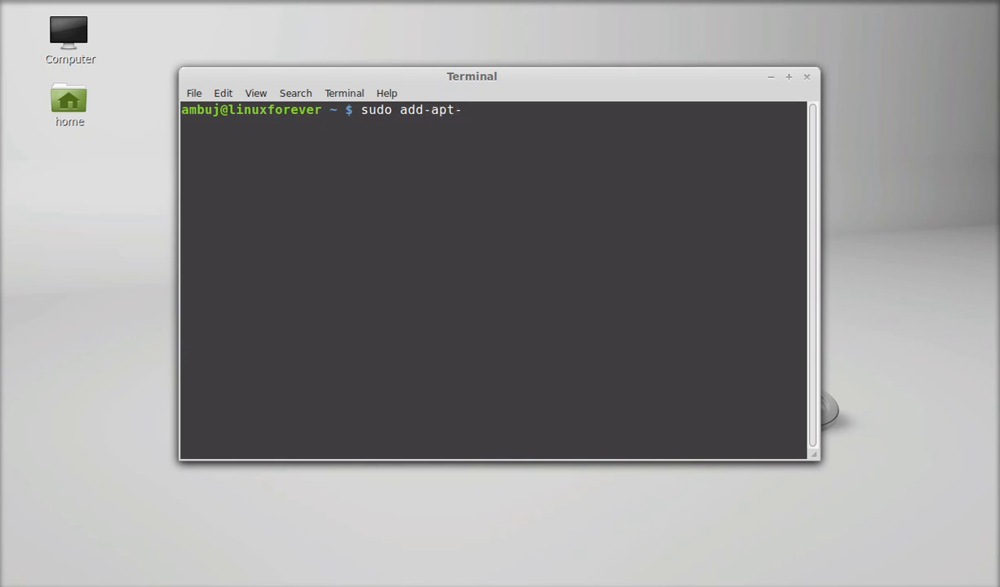
type("reposi")
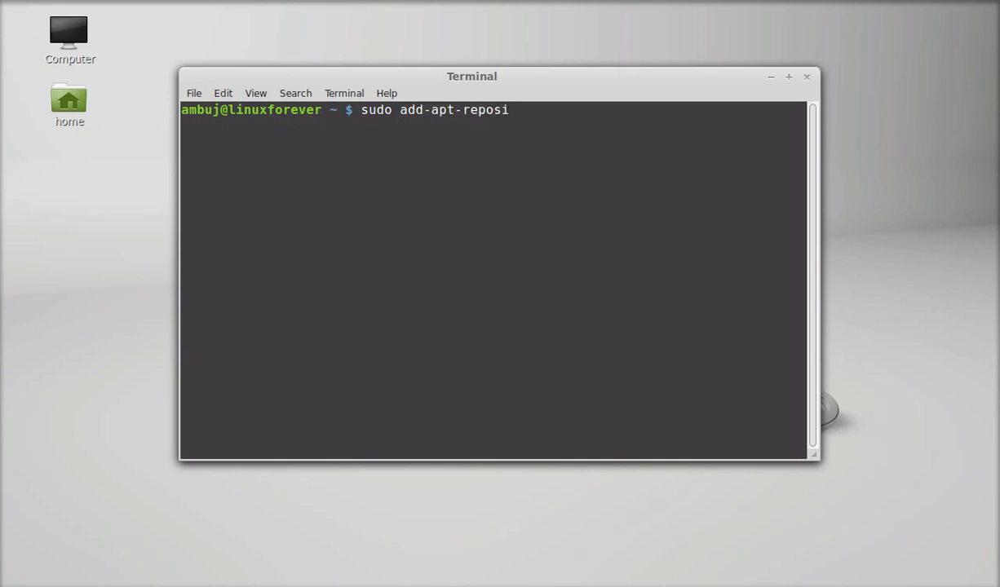
type("tory")
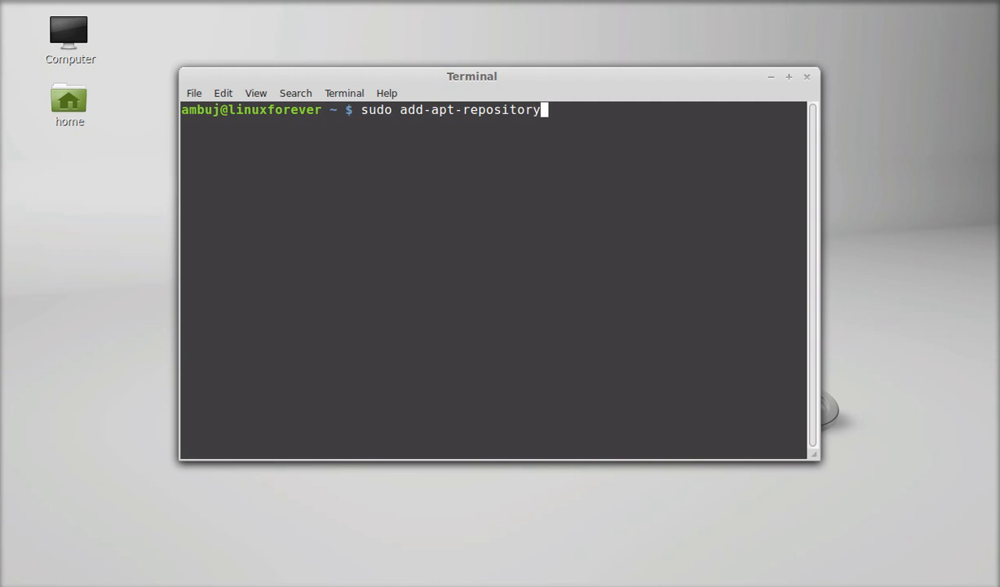
mouse_move(257, 391)
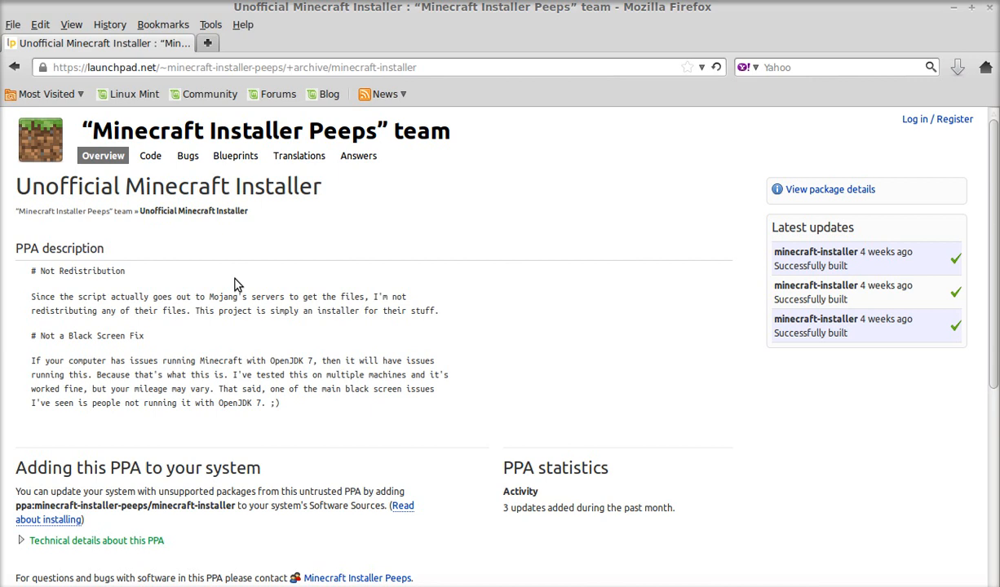
mouse_move(324, 205)
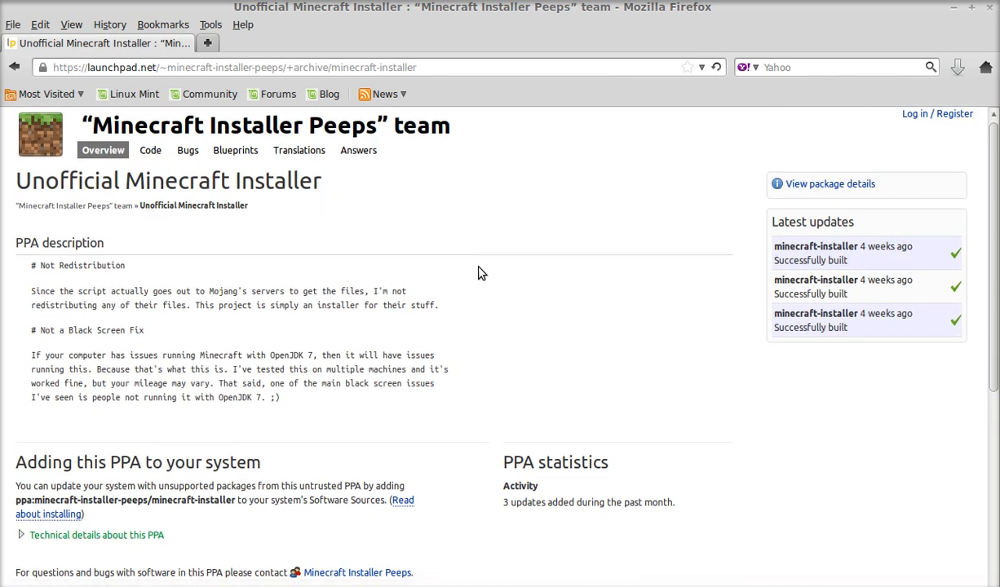
- Select the line 'ppa:minecraft-installer-peeps/minecraft-installer' on the Launchpad PPA page
scroll("down", 3)
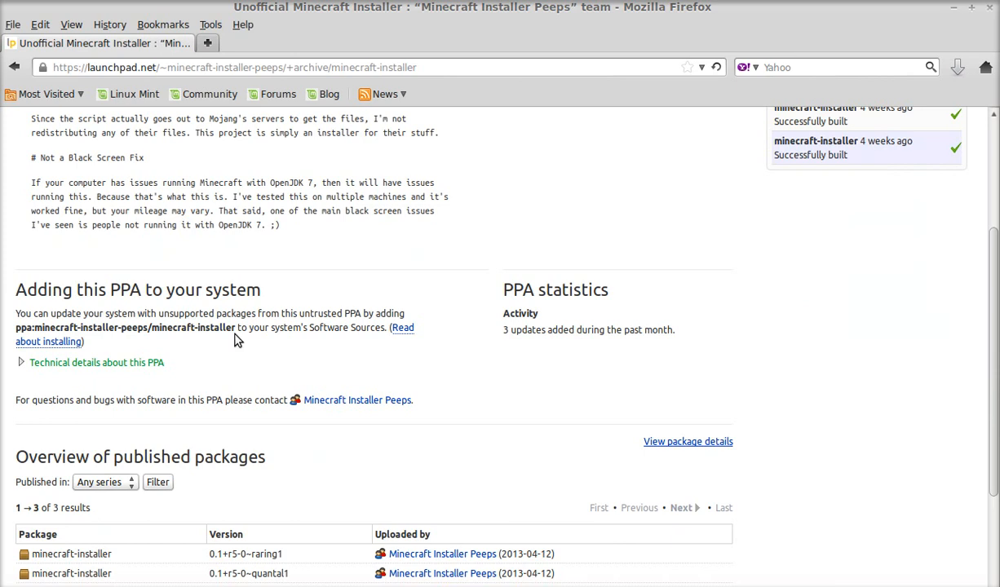
mouse_move(236, 335)
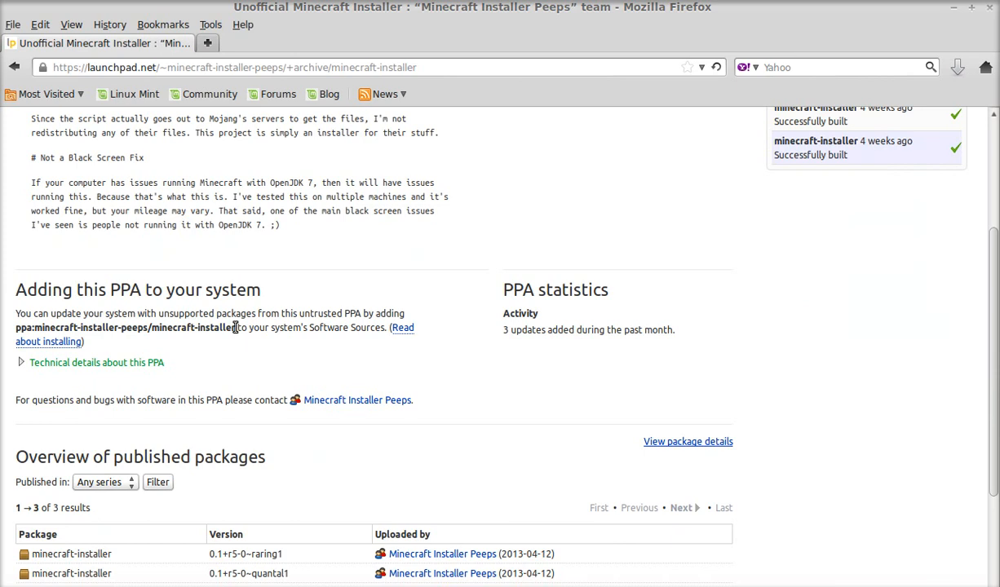
double_click(194, 327)
type("sudo add-apt-repository")
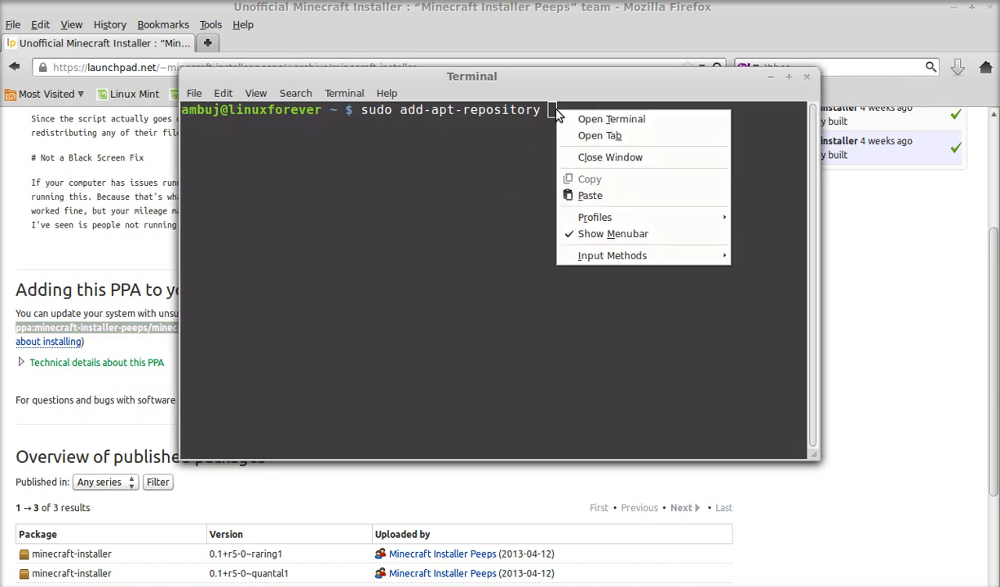
- Paste the PPA address, run the command, and confirm adding the minecraft-installer-peeps PPA
left_click(589, 195)
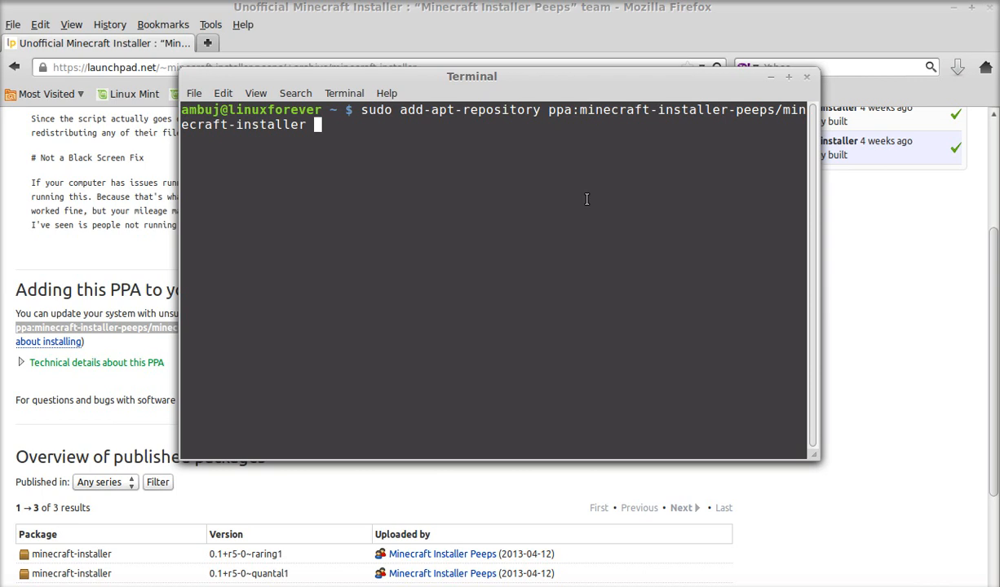
key("Return")
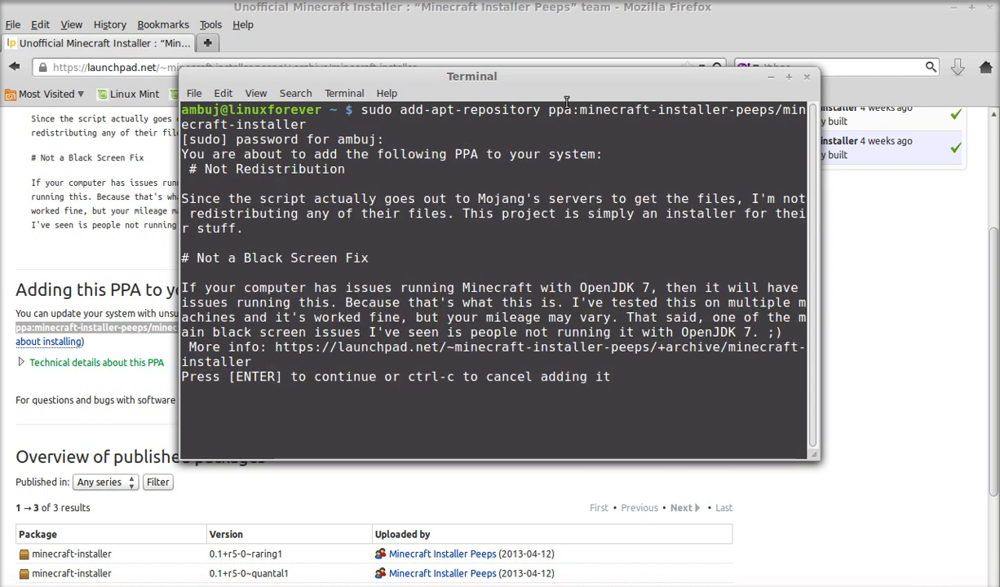
key("Return")
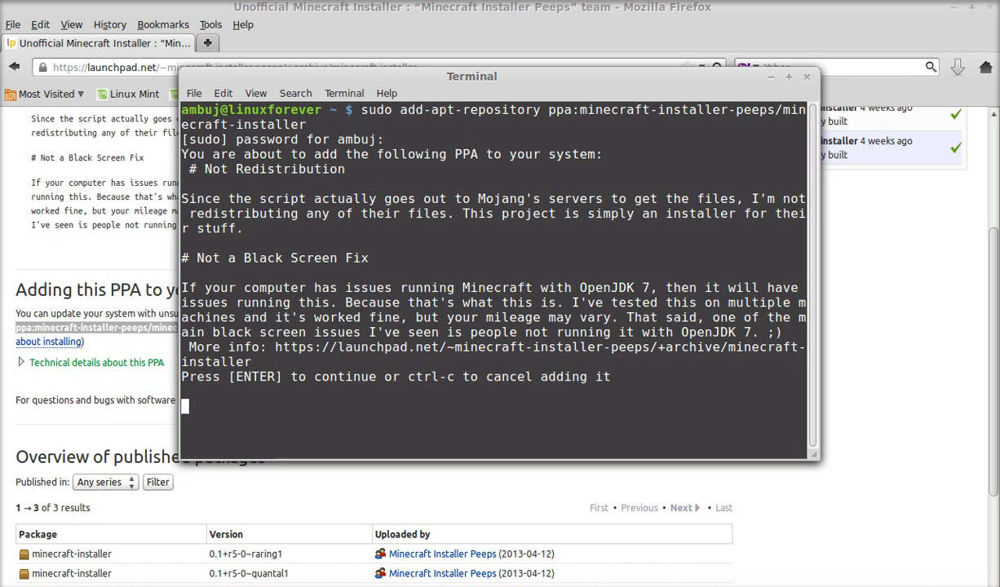
key("Return")
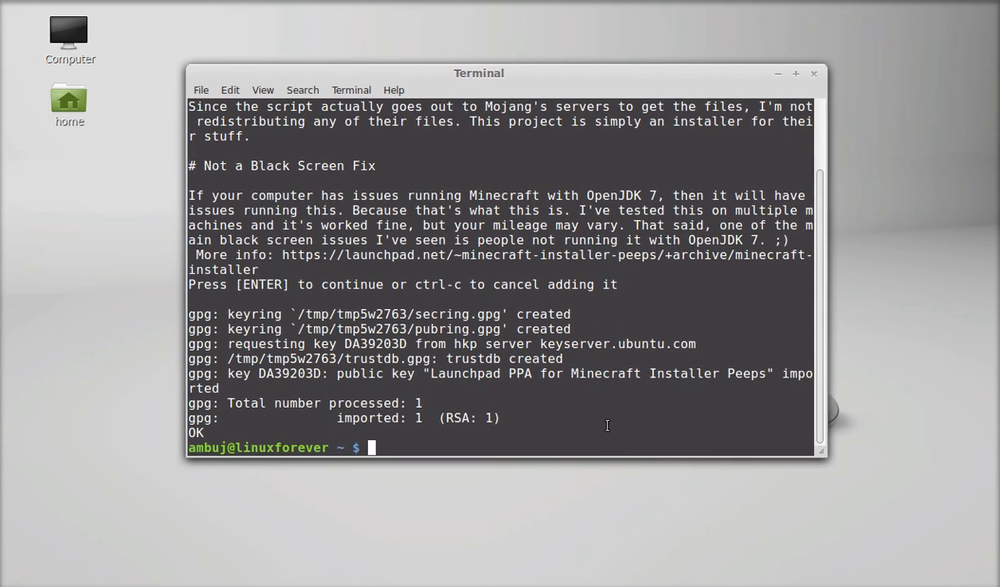
- Run 'sudo apt-get update' and wait for 'Reading package lists... Done'
type("s")
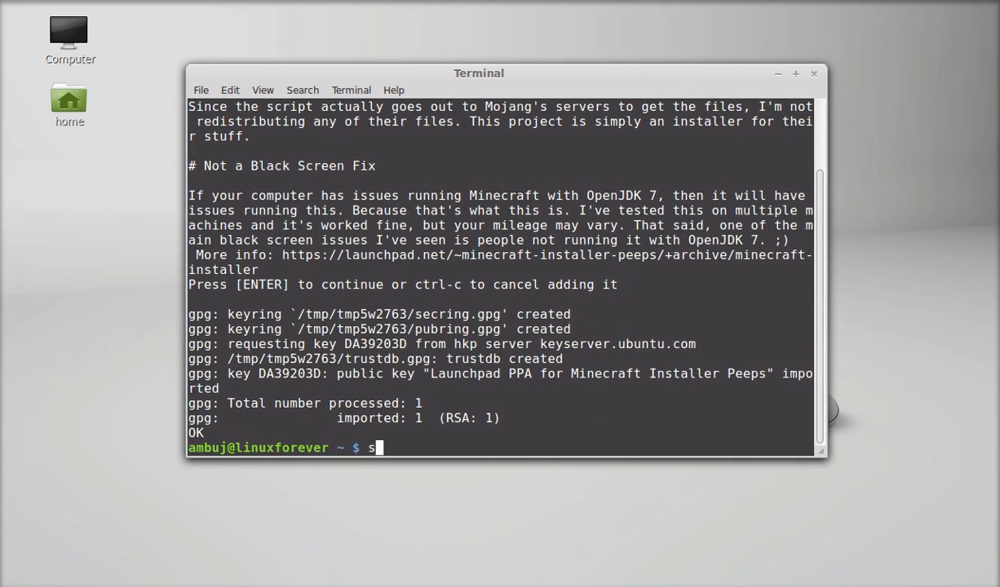
type("udo a")
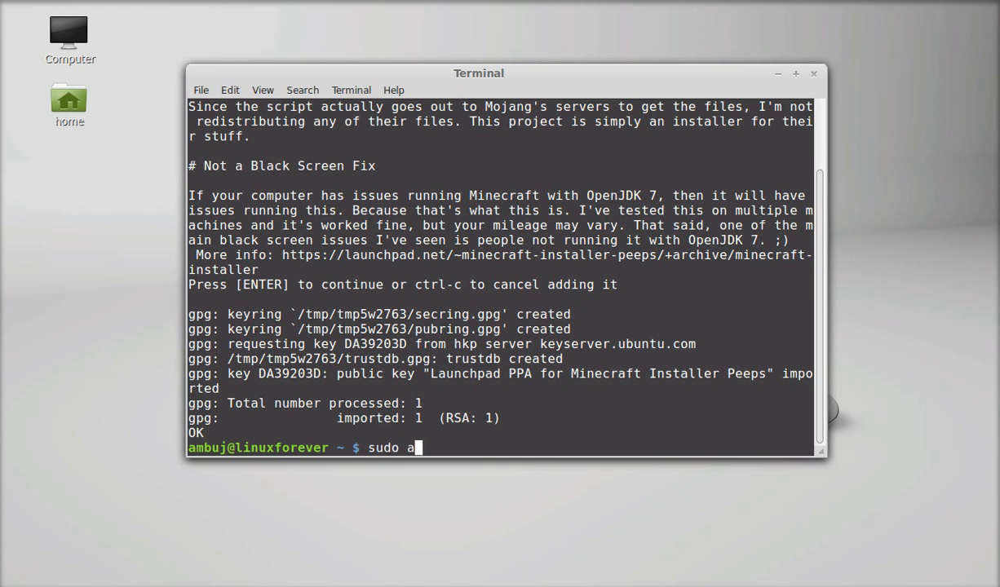
type("pt-get u")
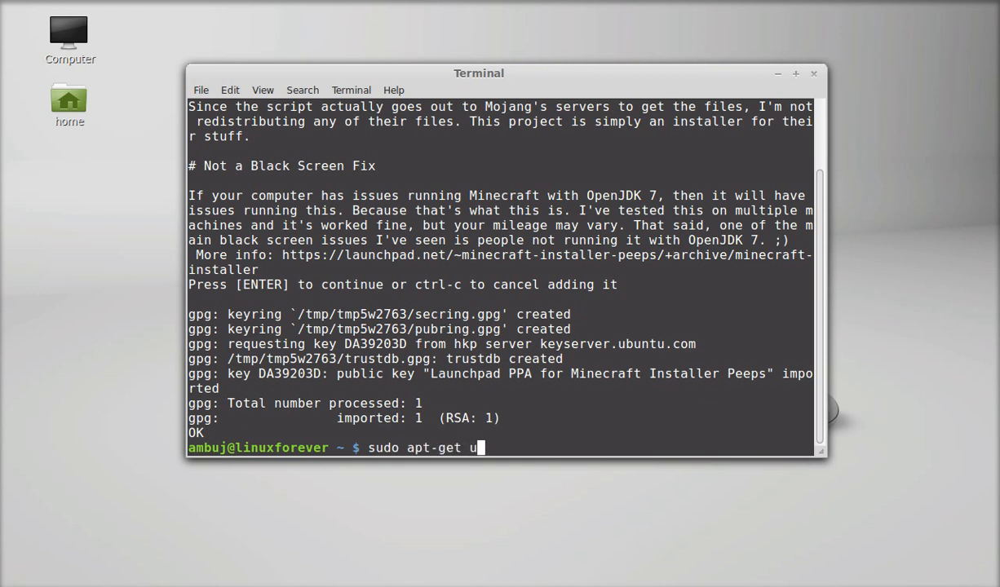
key("Return")
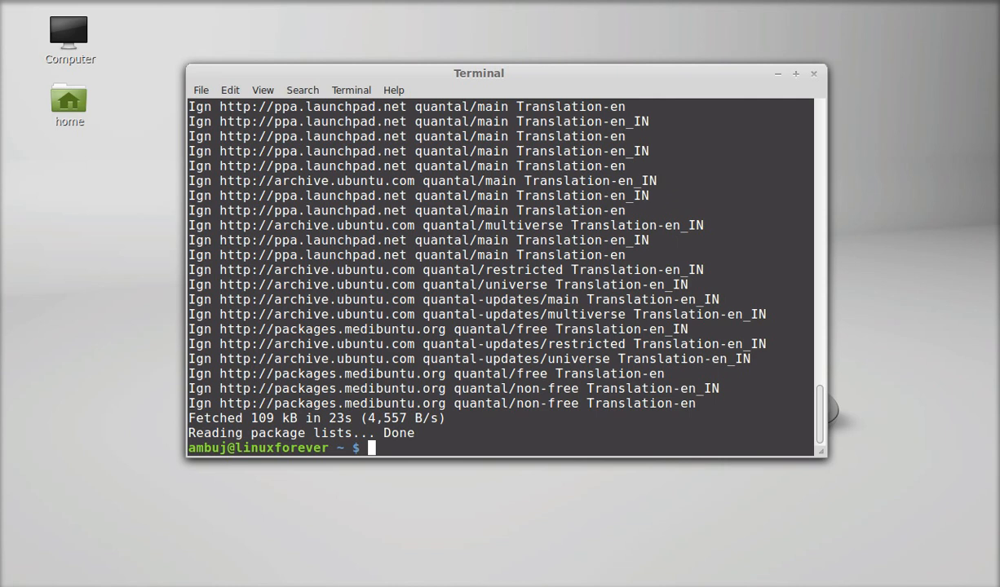
- Install minecraft-installer with 'sudo apt-get install', then close the Terminal window
type("sud")
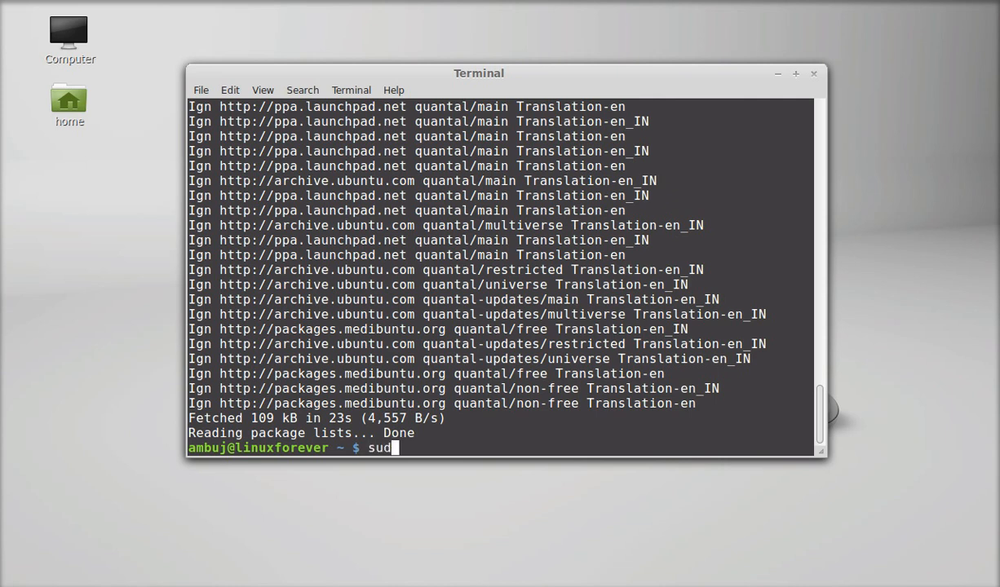
type("o ap")
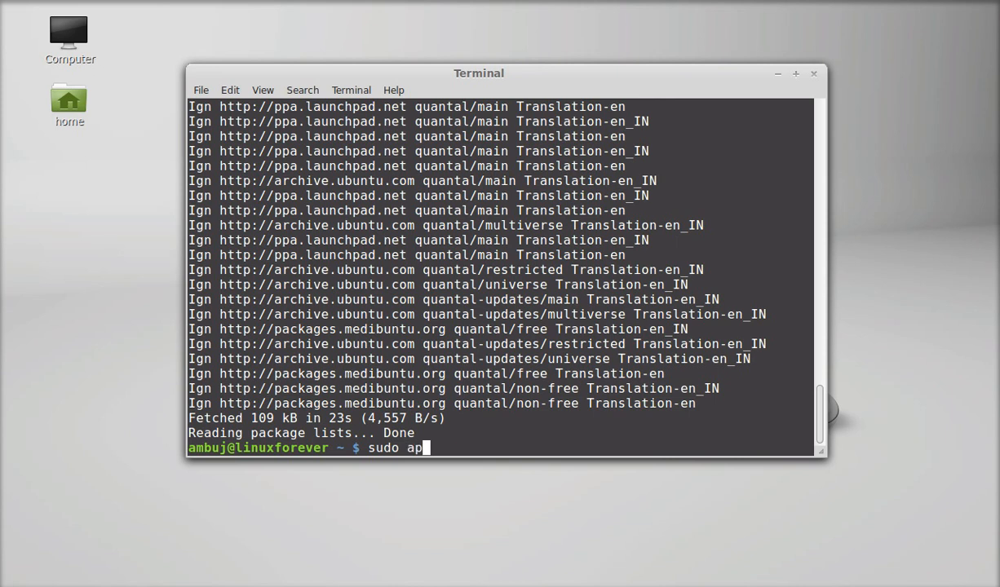
type("t-get")
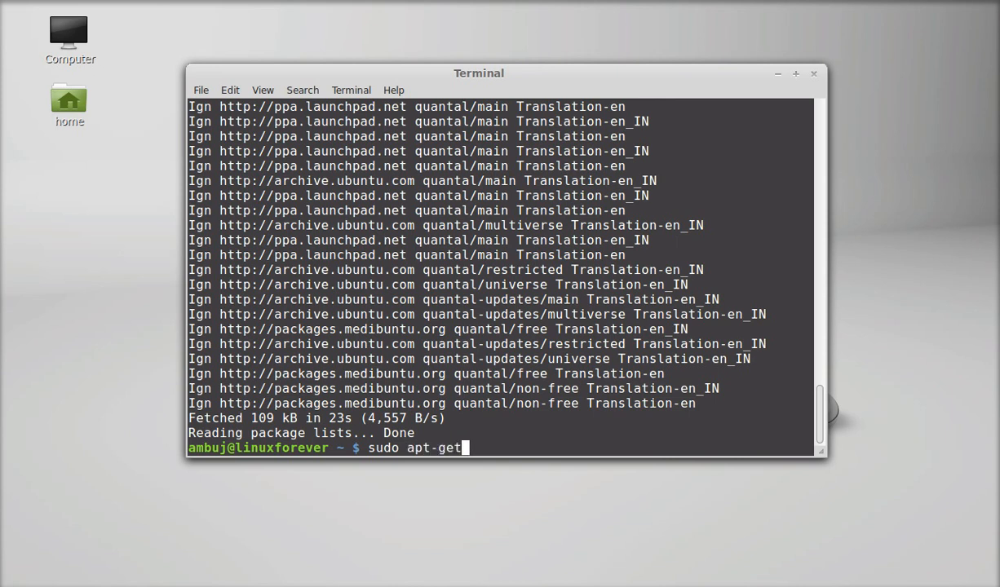
type("install minec")
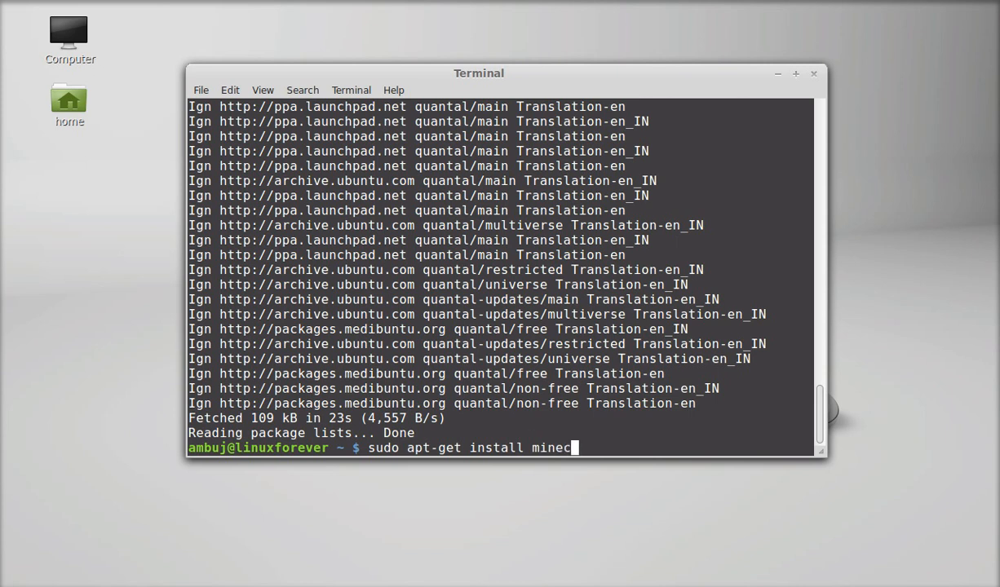
type("raft")
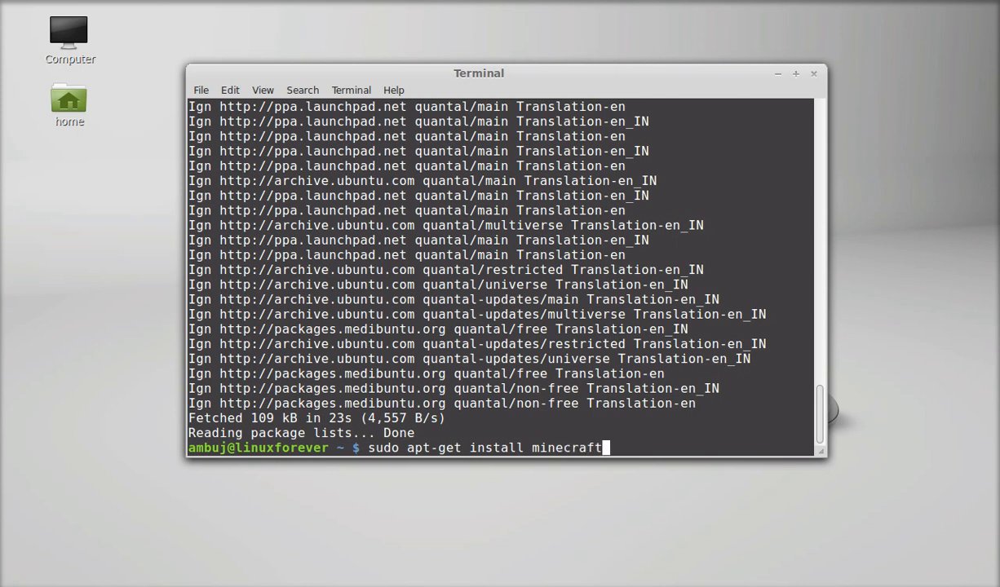
type("-insta")
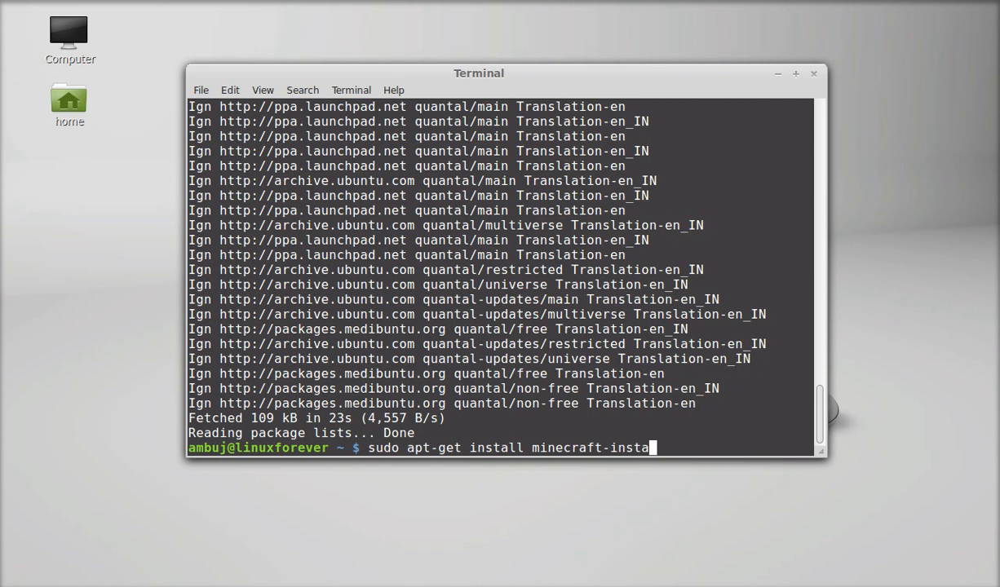
key("Return")
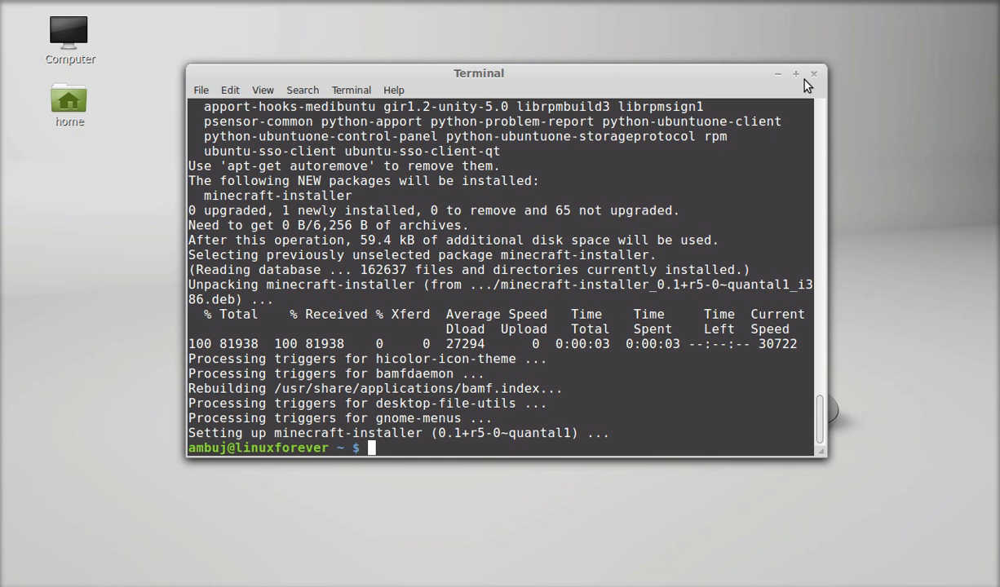
left_click(812, 73)
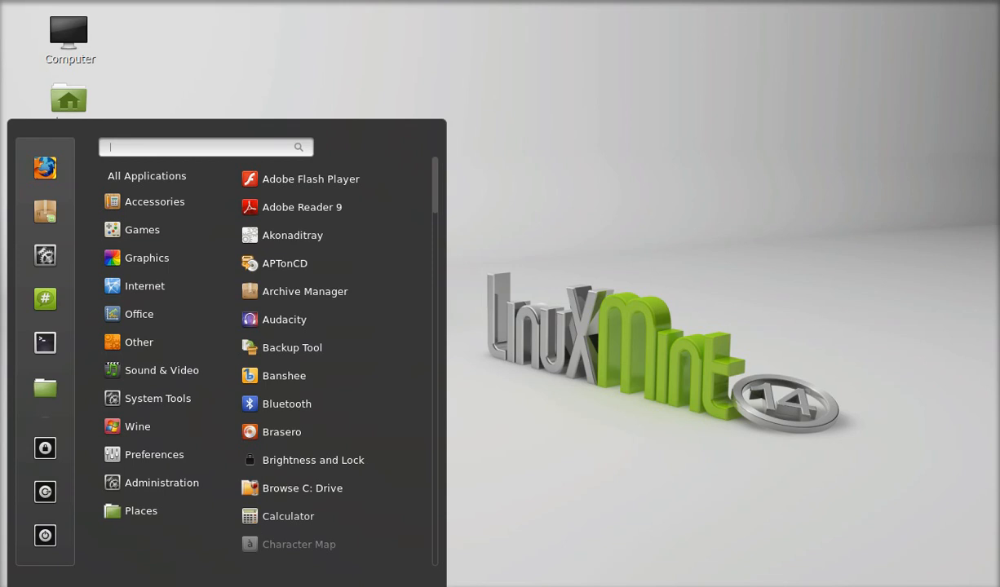
- Search 'Min' in the Cinnamon menu and launch Minecraft from the results
type("Min")
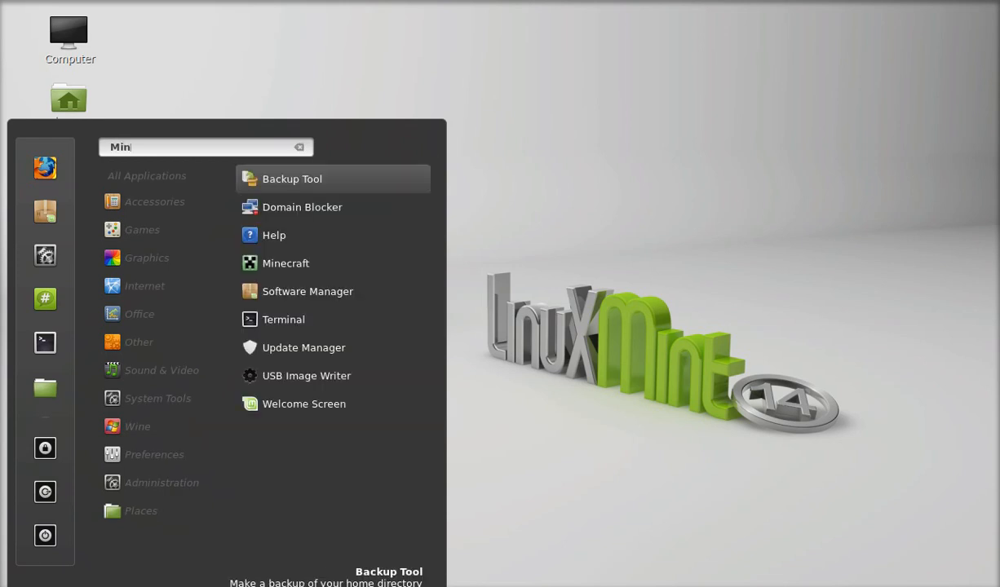
left_click(299, 147)
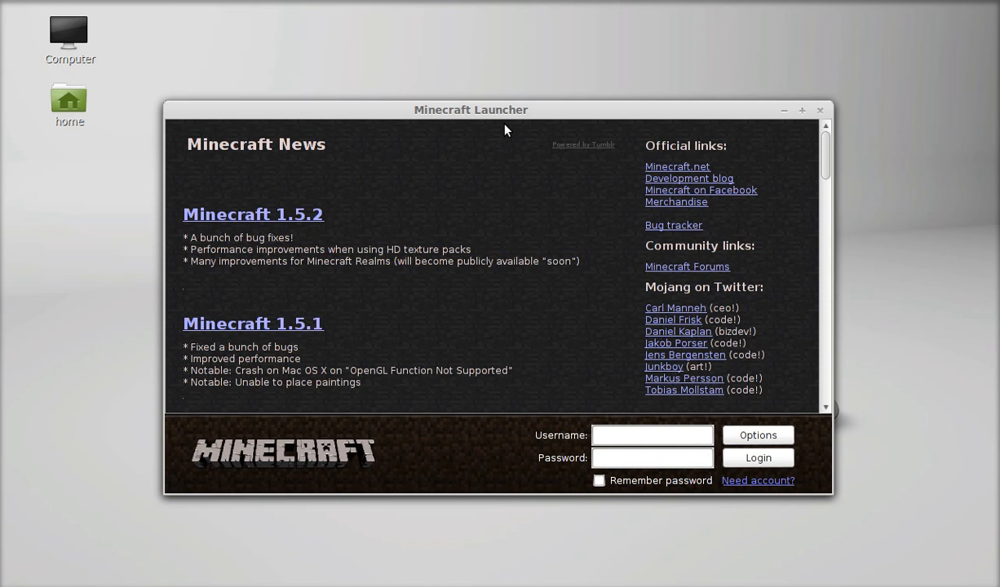
- Drag the Minecraft Launcher title bar slightly upward
left_click_drag(470, 110, 471, 80)
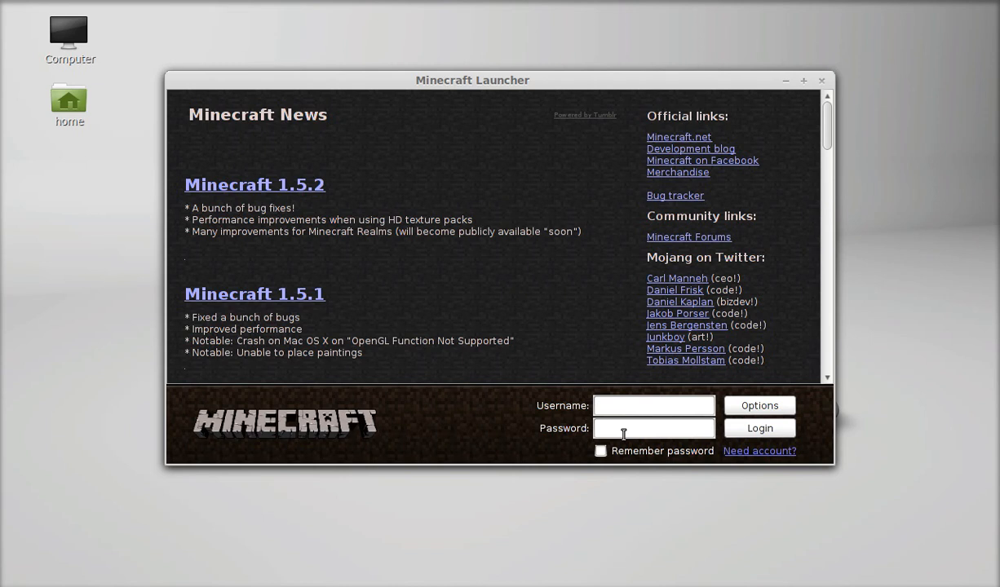
mouse_move(757, 450)
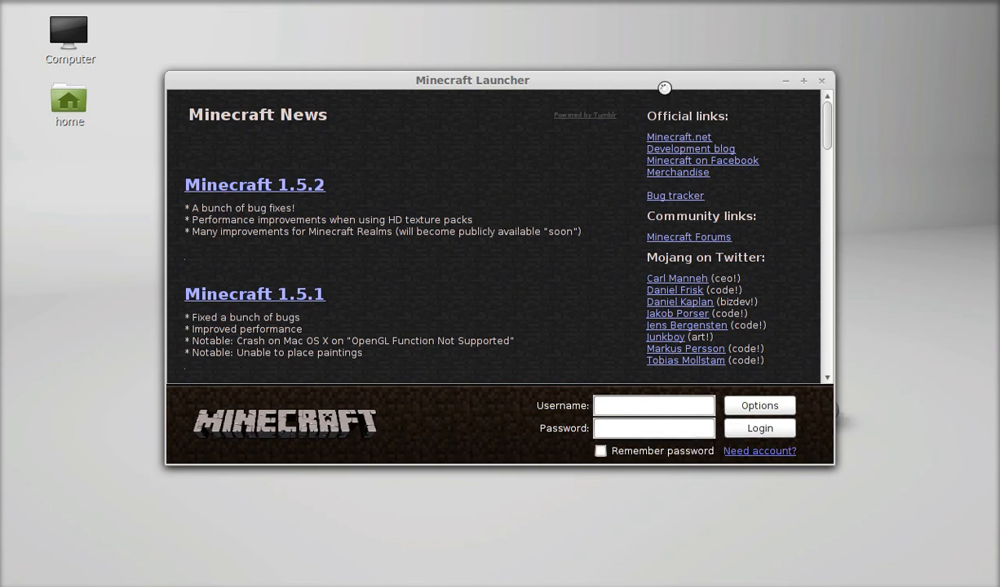
mouse_move(810, 557)
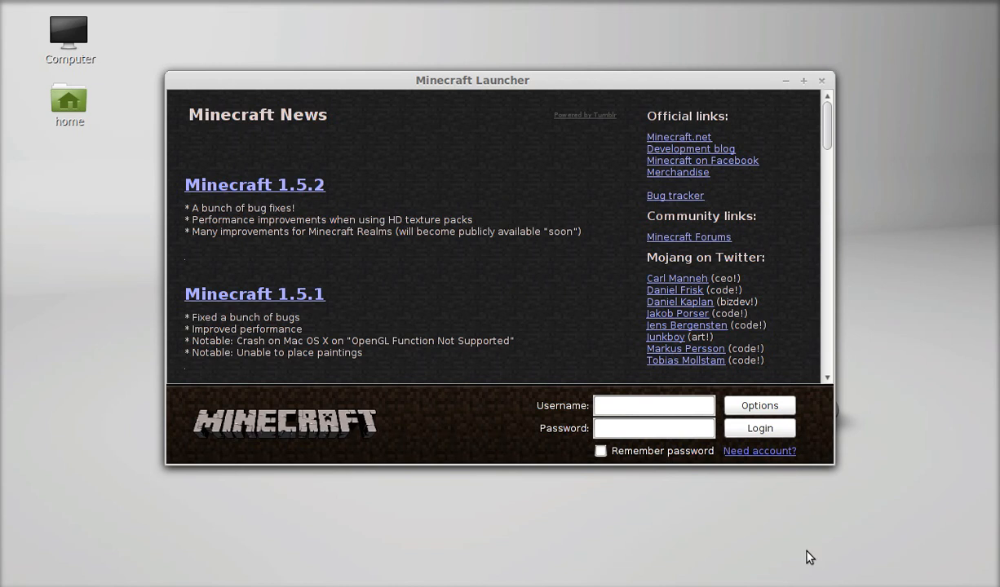